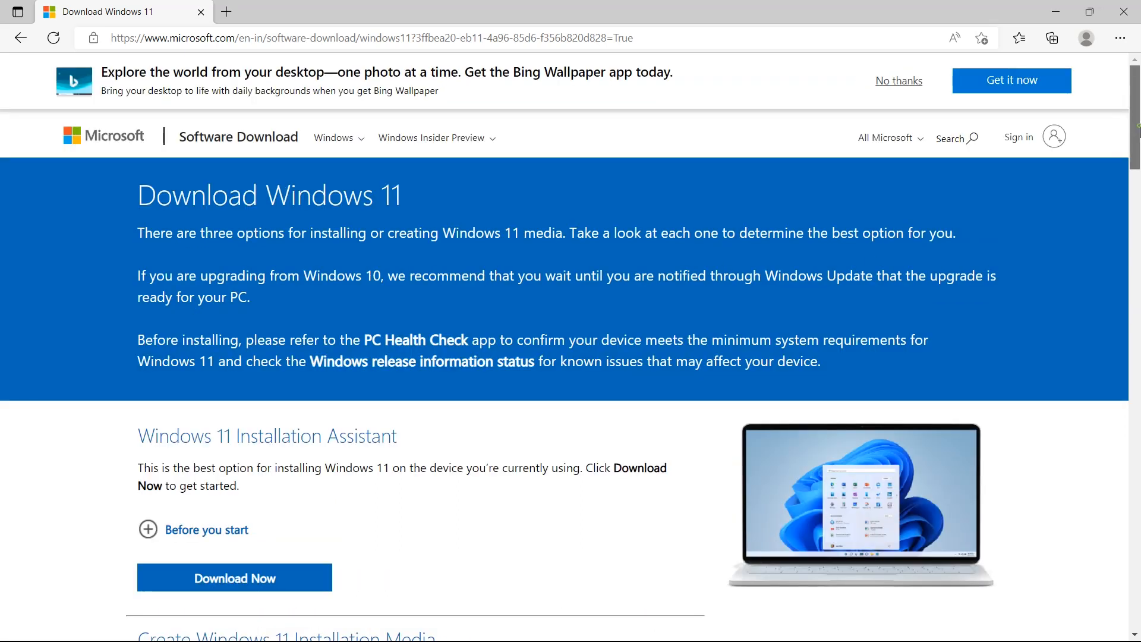
- Request the Windows 11 multi-edition ISO in English to get its 64-bit download link
scroll(down, 3)
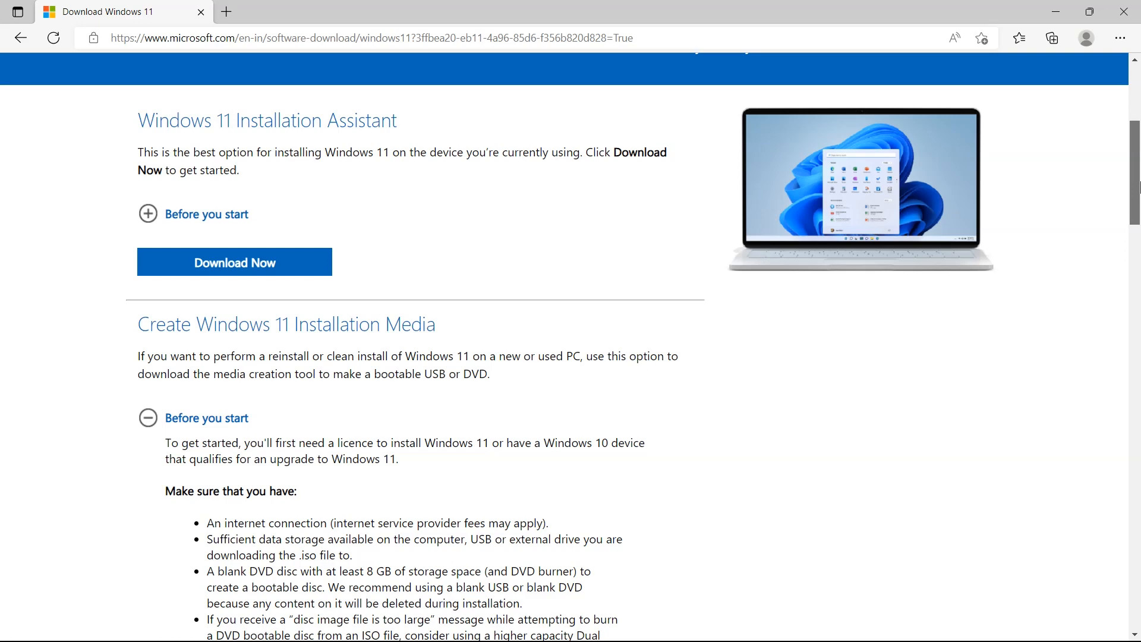
scroll(down, 3)
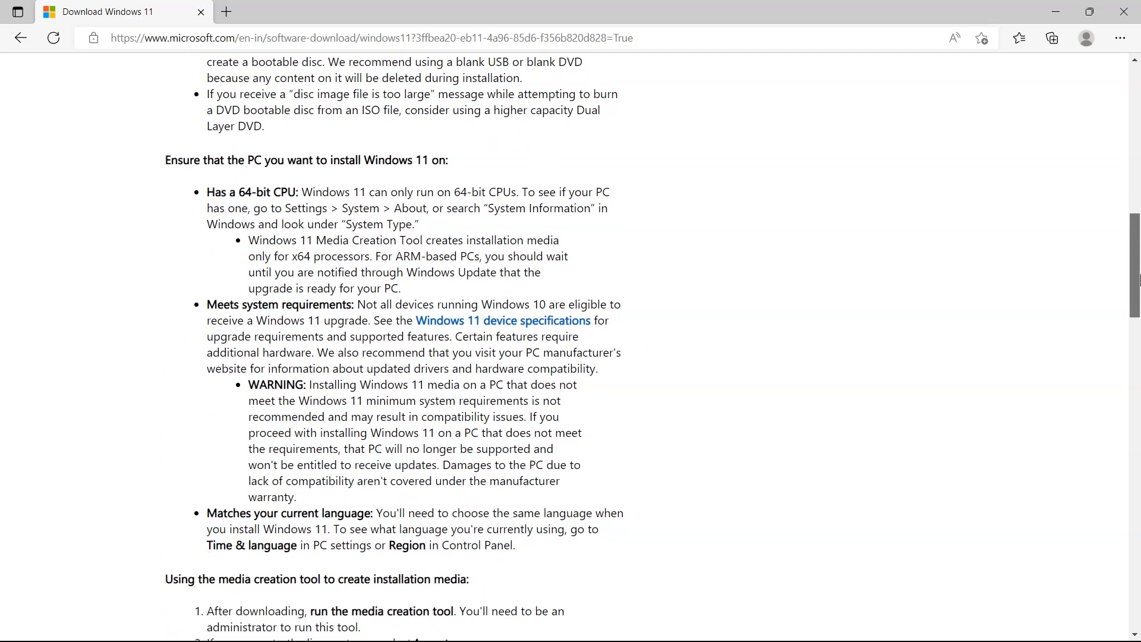
scroll(down, 3)
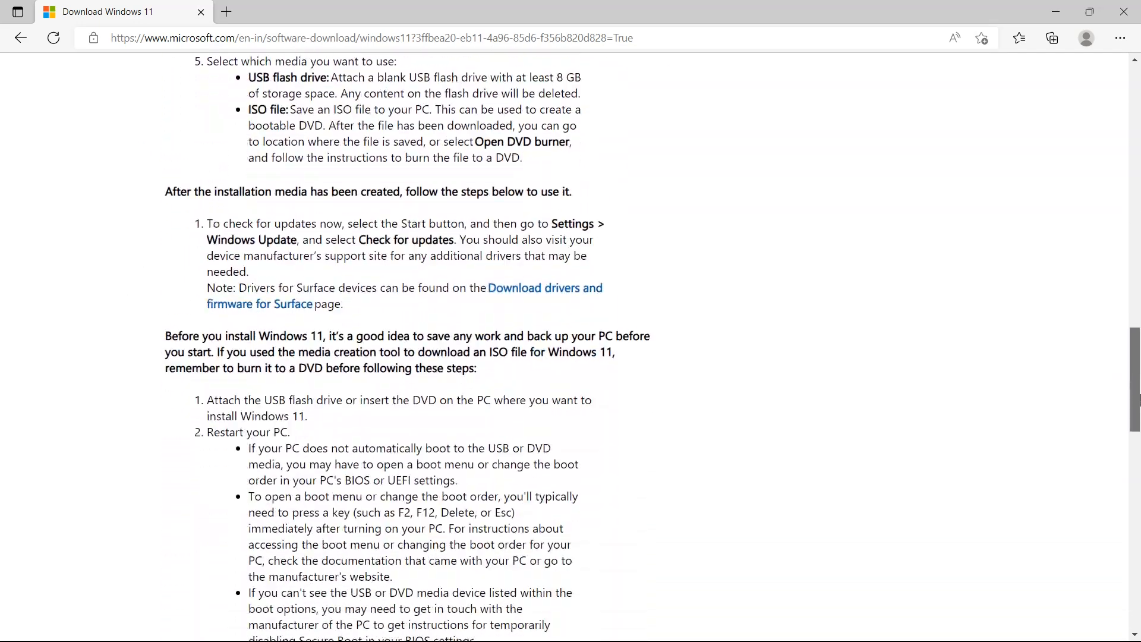
scroll(up, 3)
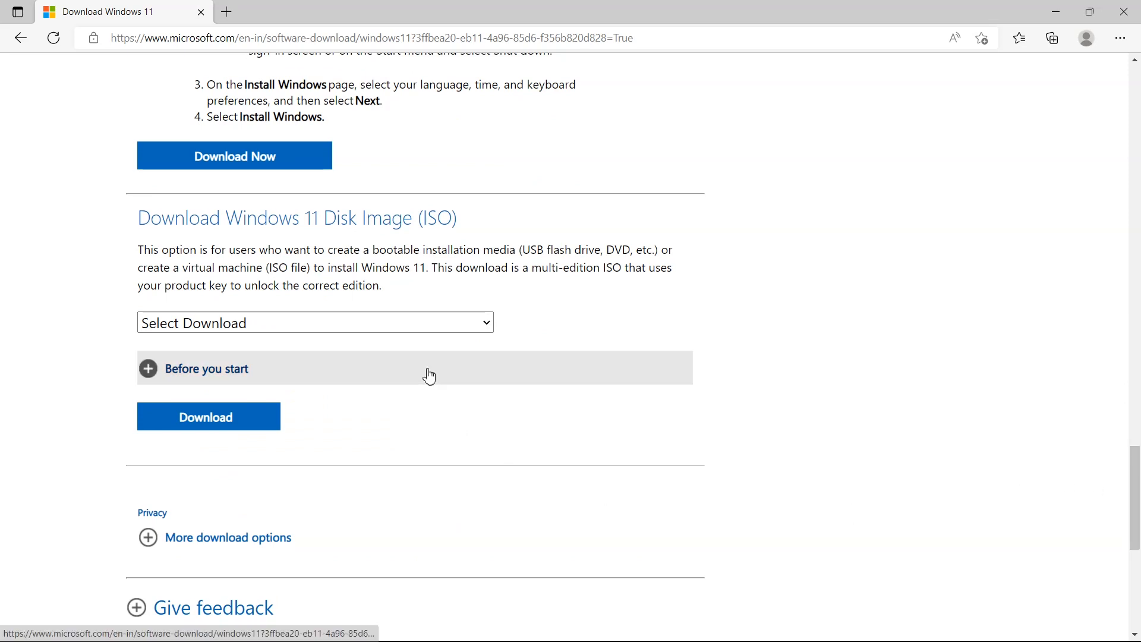
click(314, 322)
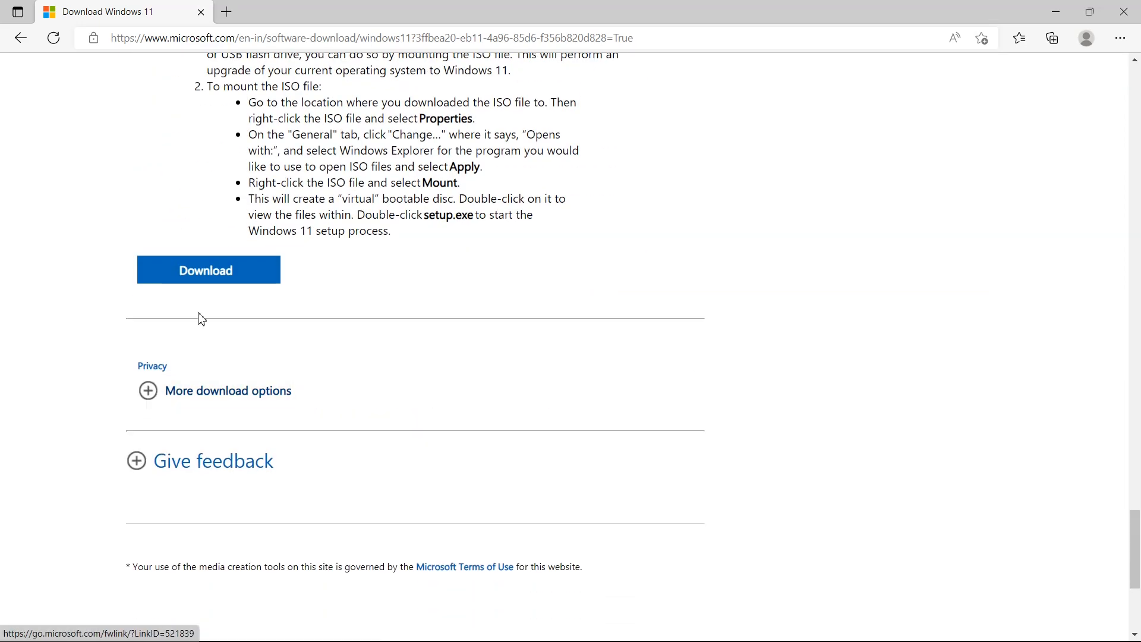
click(208, 270)
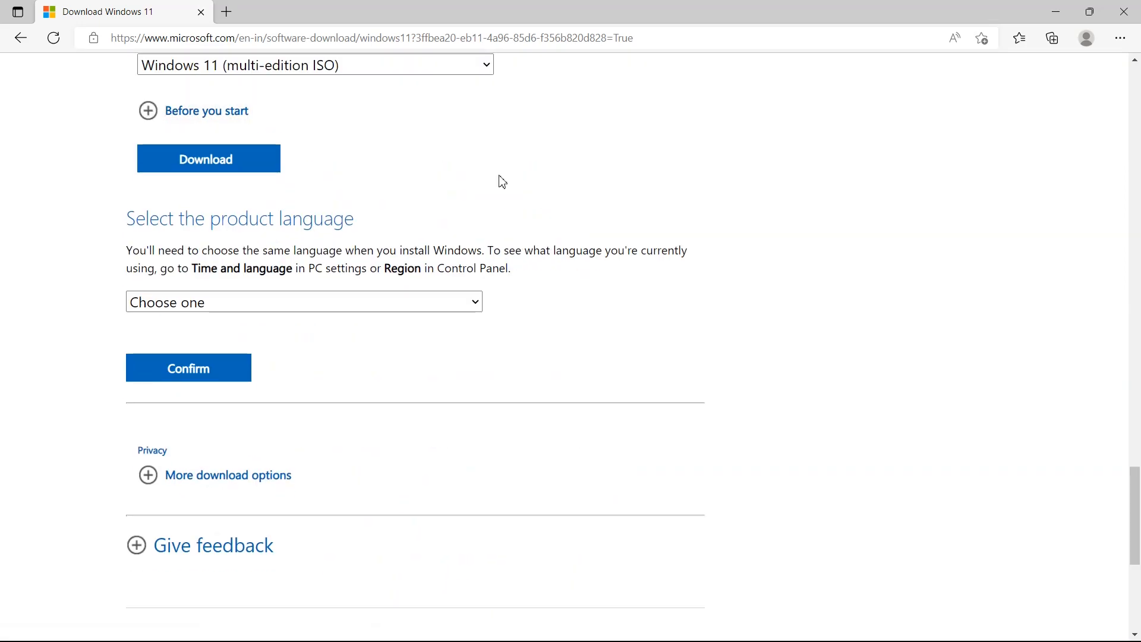
click(188, 367)
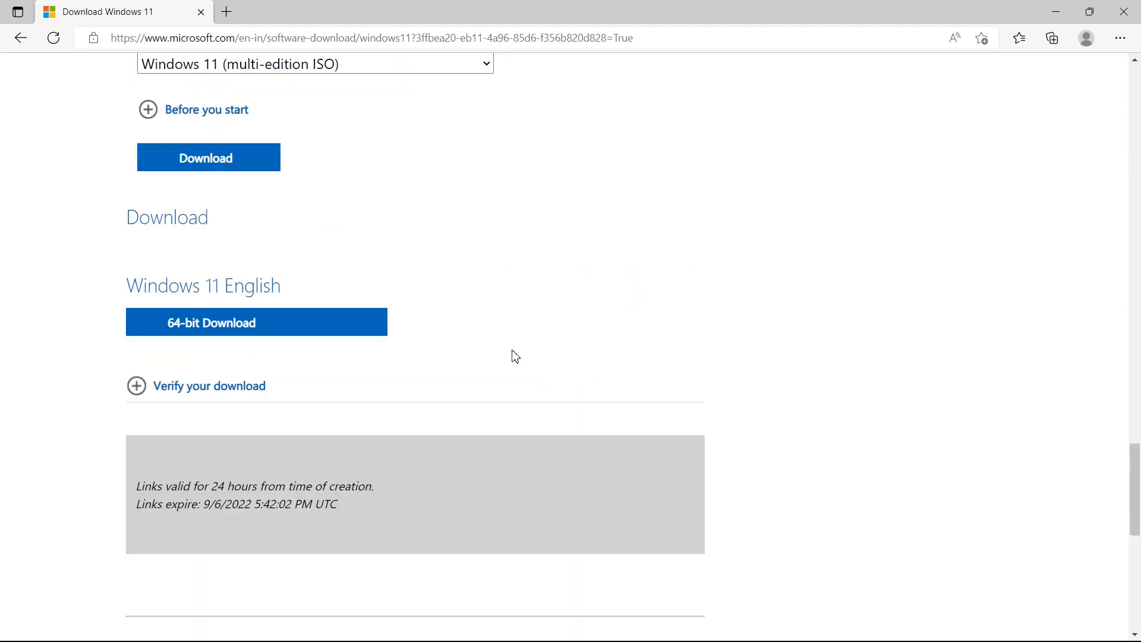
scroll(down, 3)
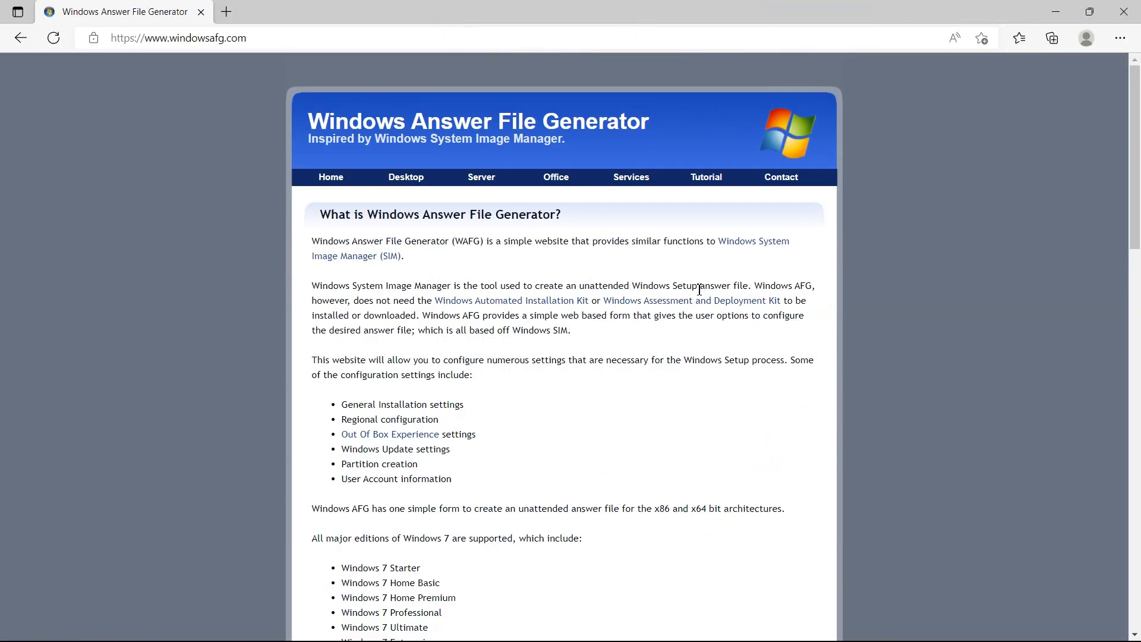
- From the Desktop menu, choose Windows 10/11 UEFI to load its answer file form
scroll(down, 3)
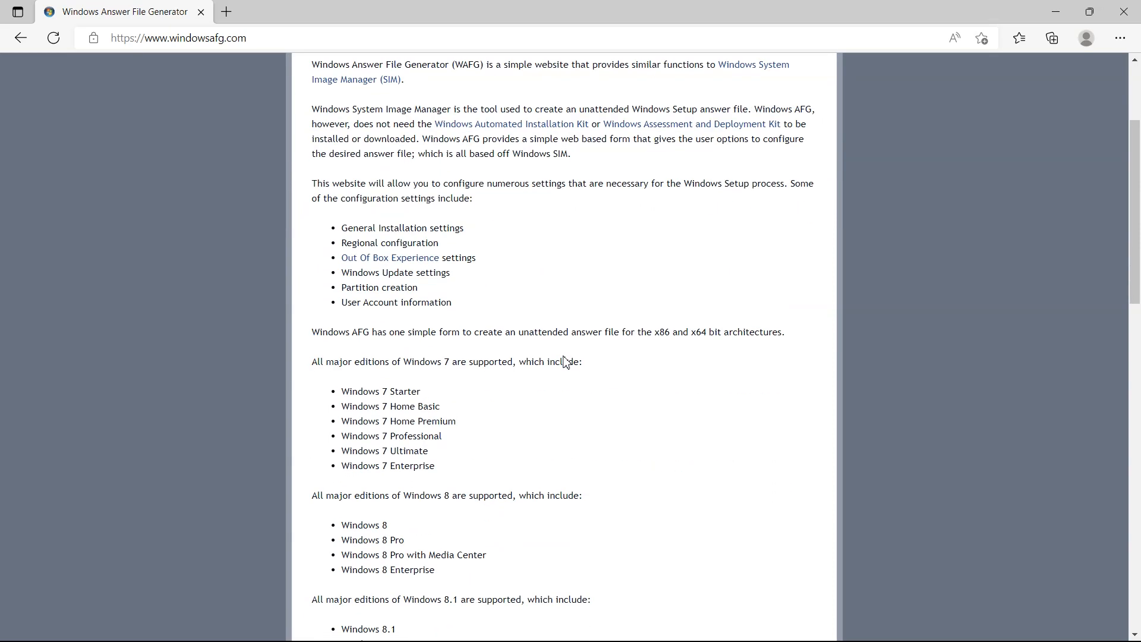
scroll(down, 3)
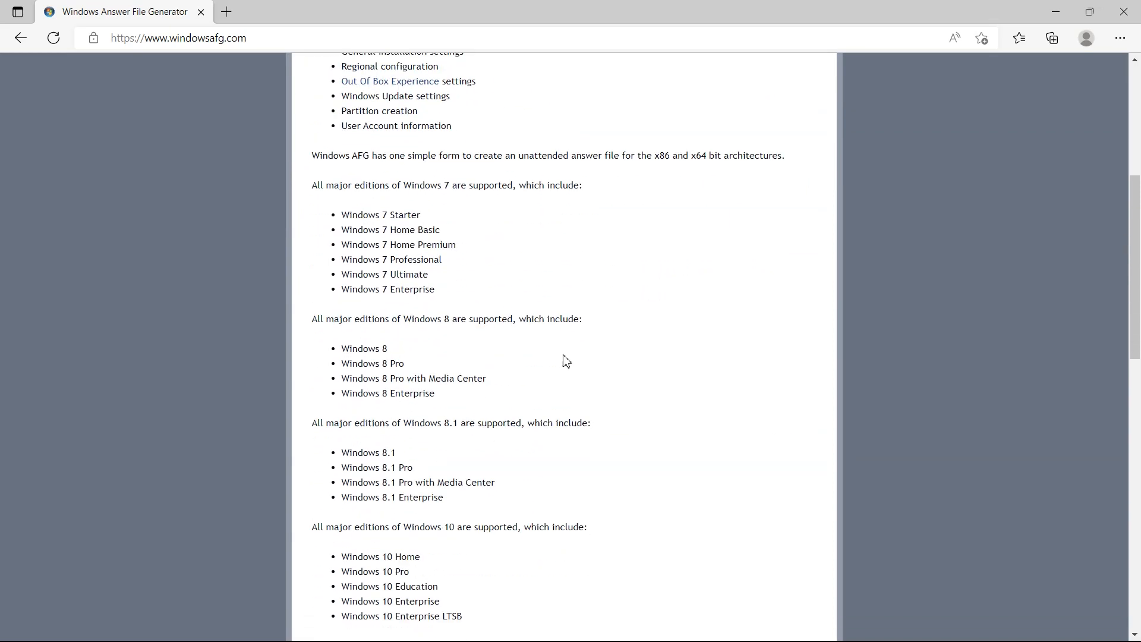
mouse_move(750, 175)
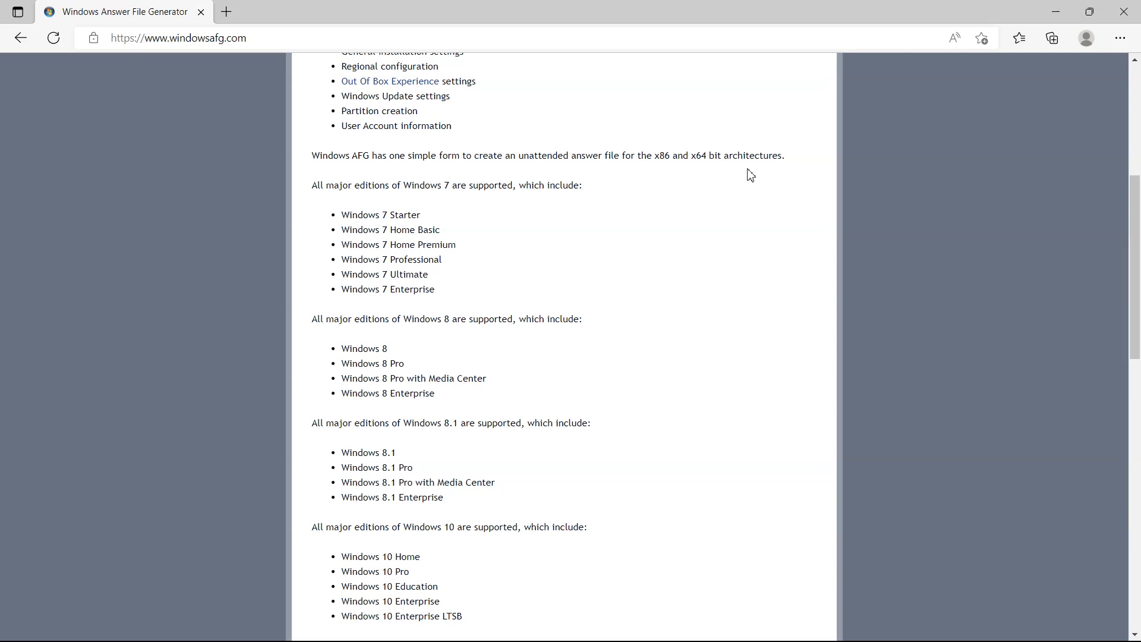
scroll(up, 3)
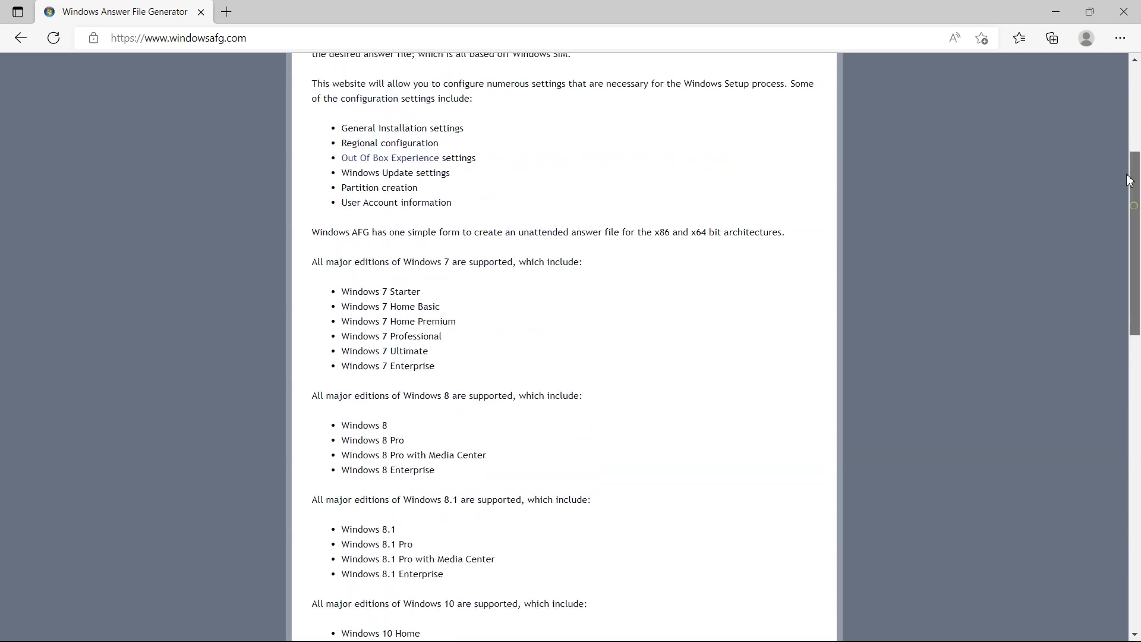
scroll(up, 3)
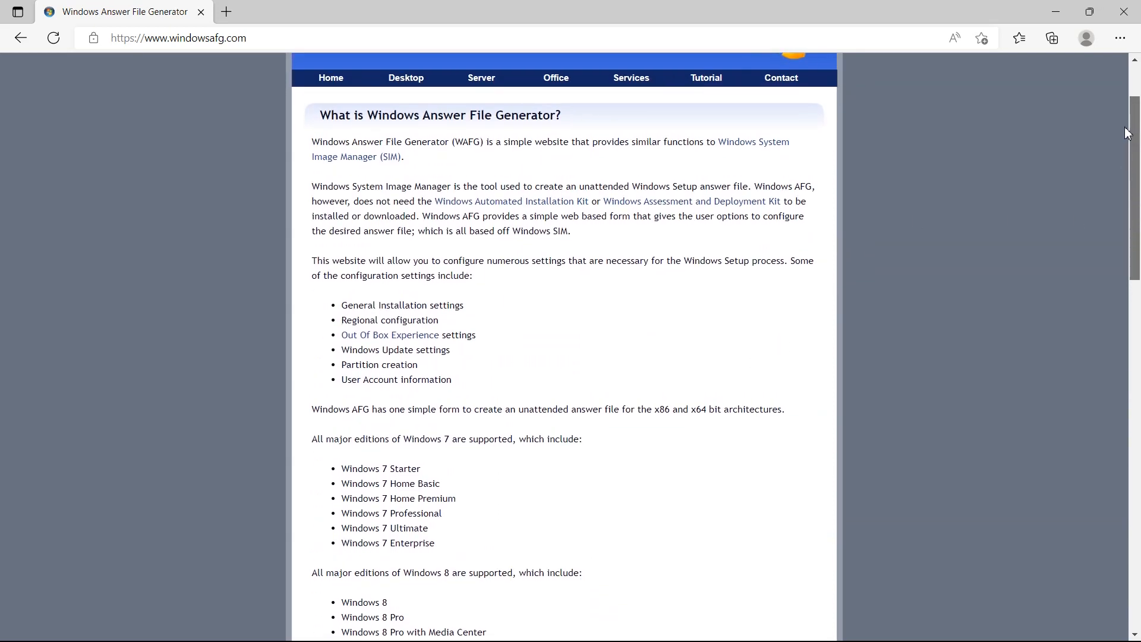
click(406, 79)
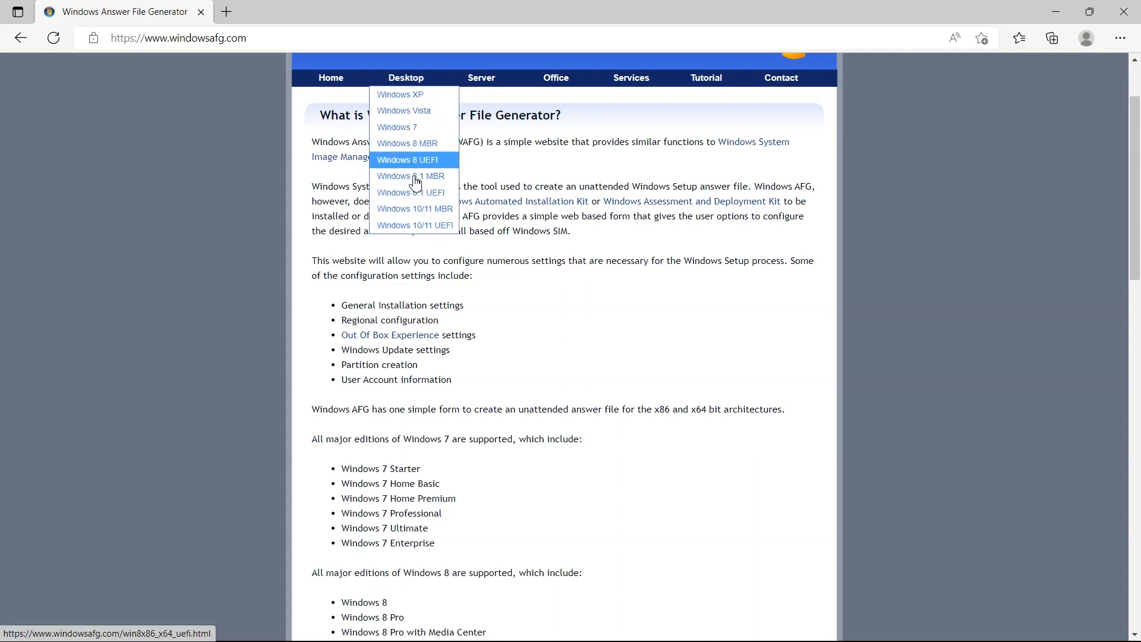
click(408, 159)
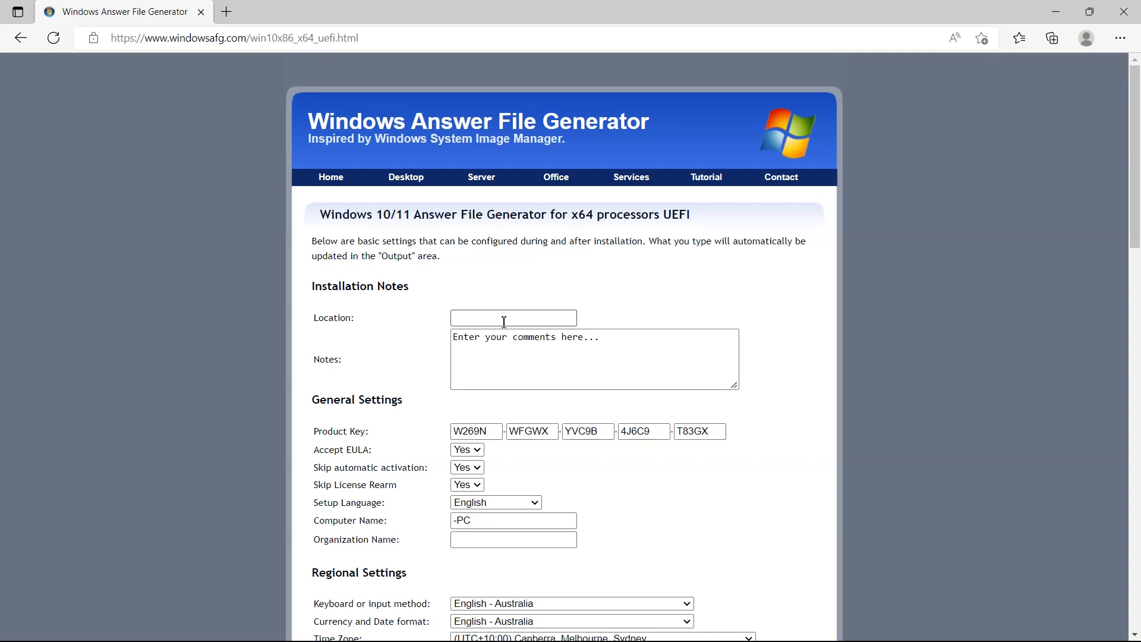
- Enter location US, set United States keyboard input, and start the organization name Samaritan
text(US)
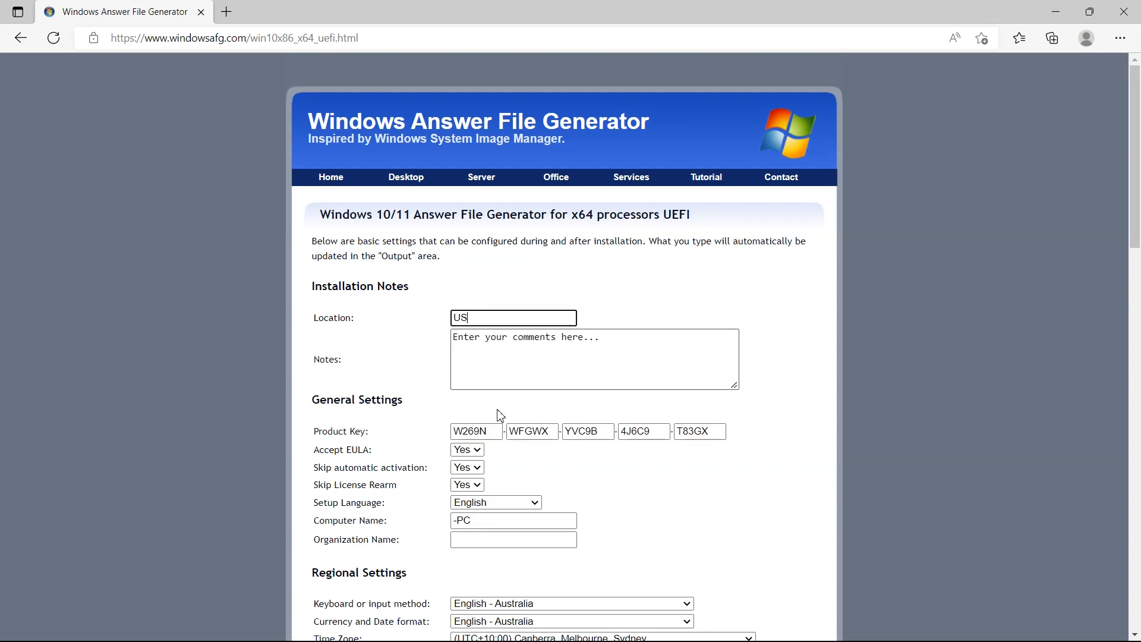
scroll(down, 3)
text(Samaritan)
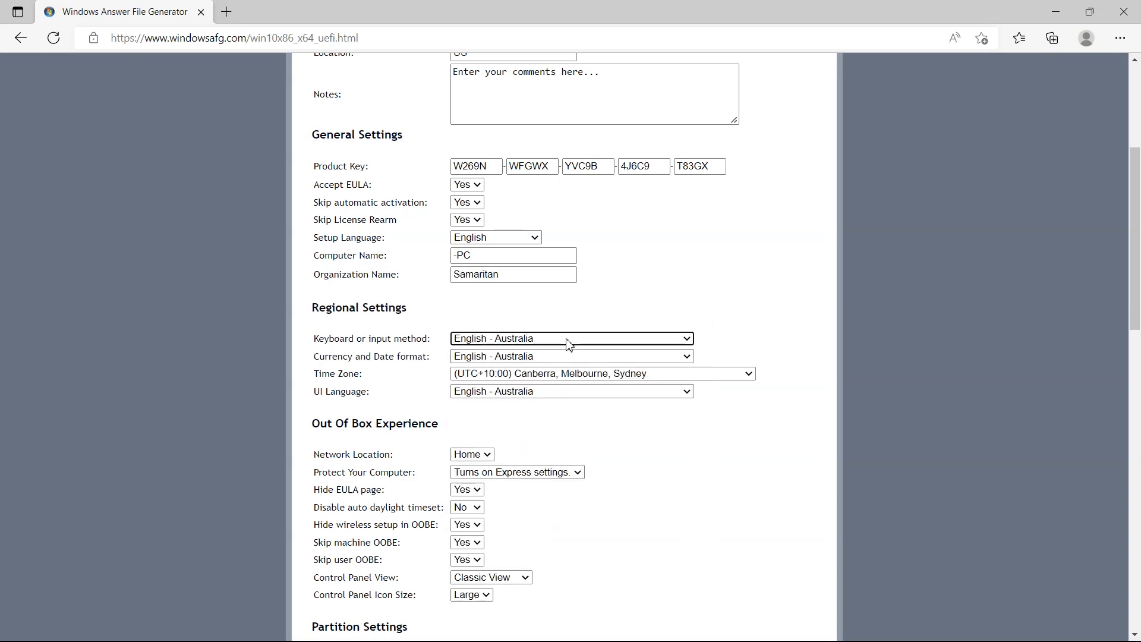
click(572, 337)
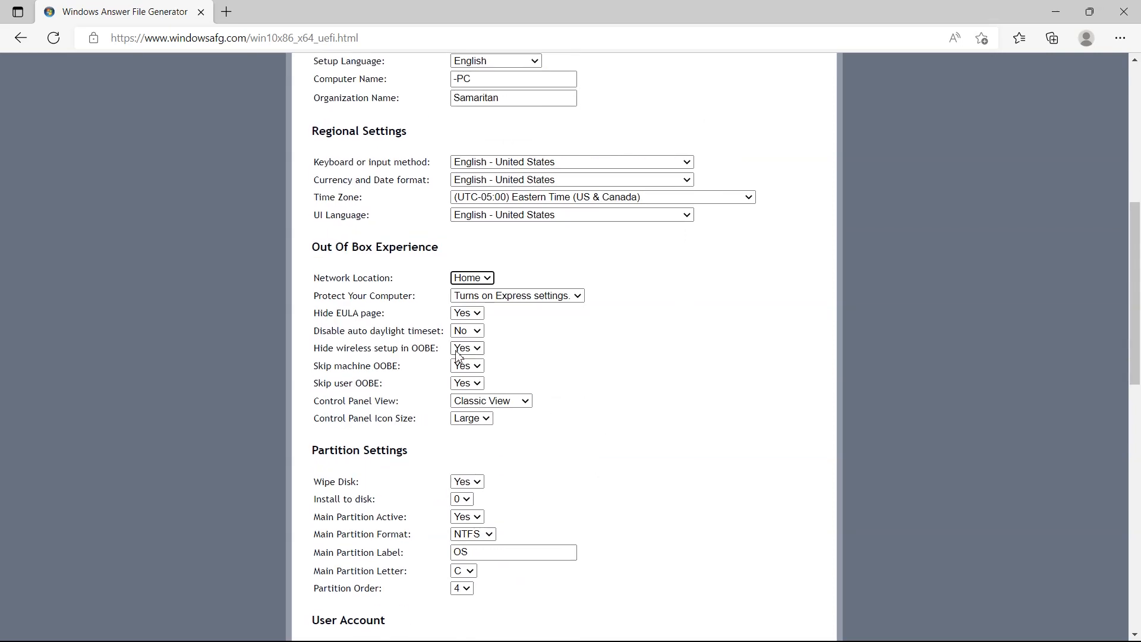
scroll(down, 3)
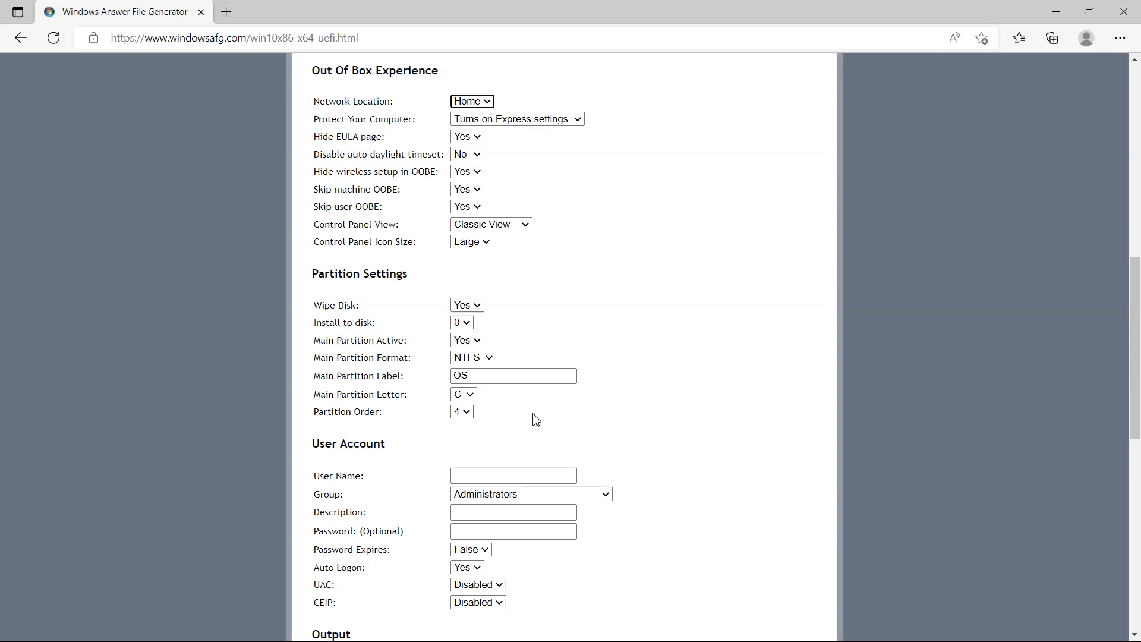
text(Samaritan)
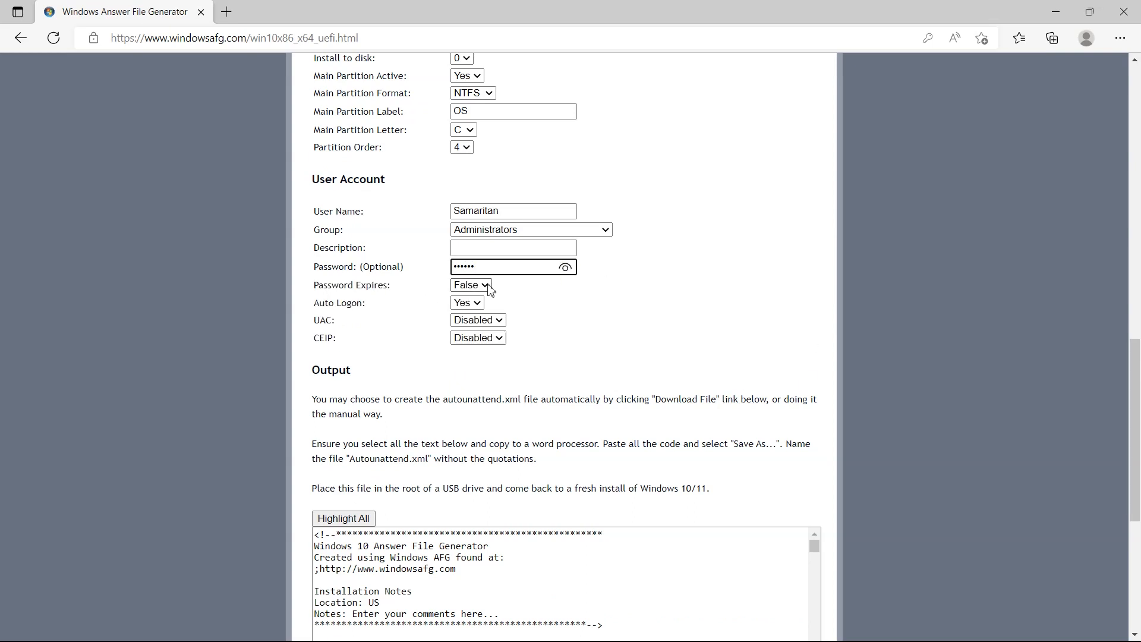
- Keep the flagged autounattend.xml download from Edge's Downloads panel
scroll(down, 3)
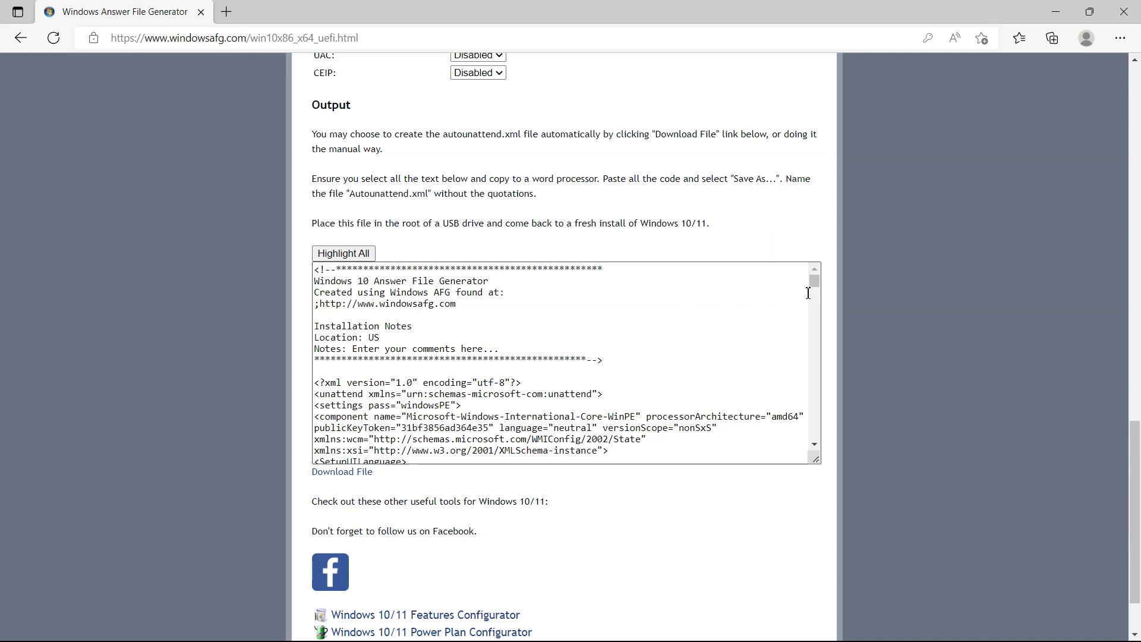
scroll(down, 3)
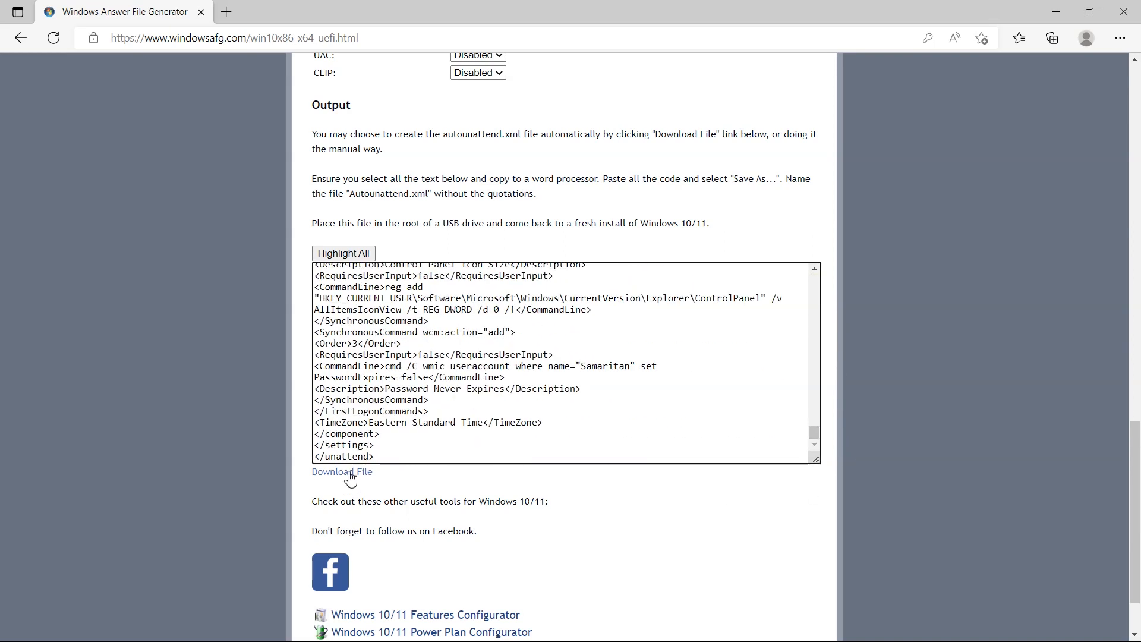
click(342, 472)
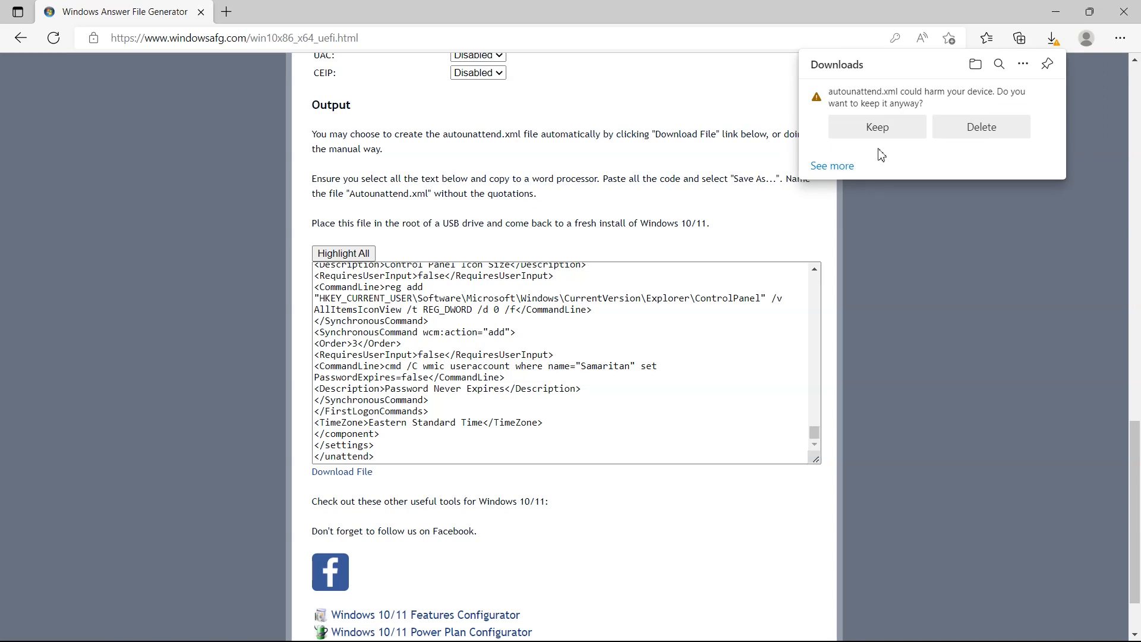
click(878, 127)
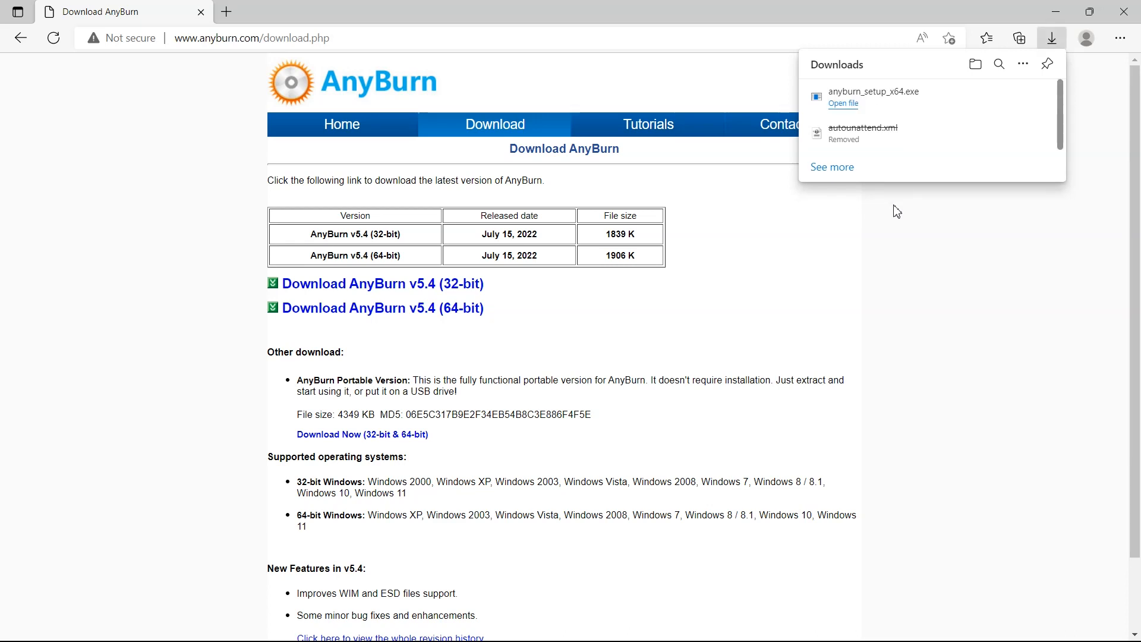
- Run anyburn_setup_x64.exe, accept the license, and finish with desktop icon and launch checked
click(842, 104)
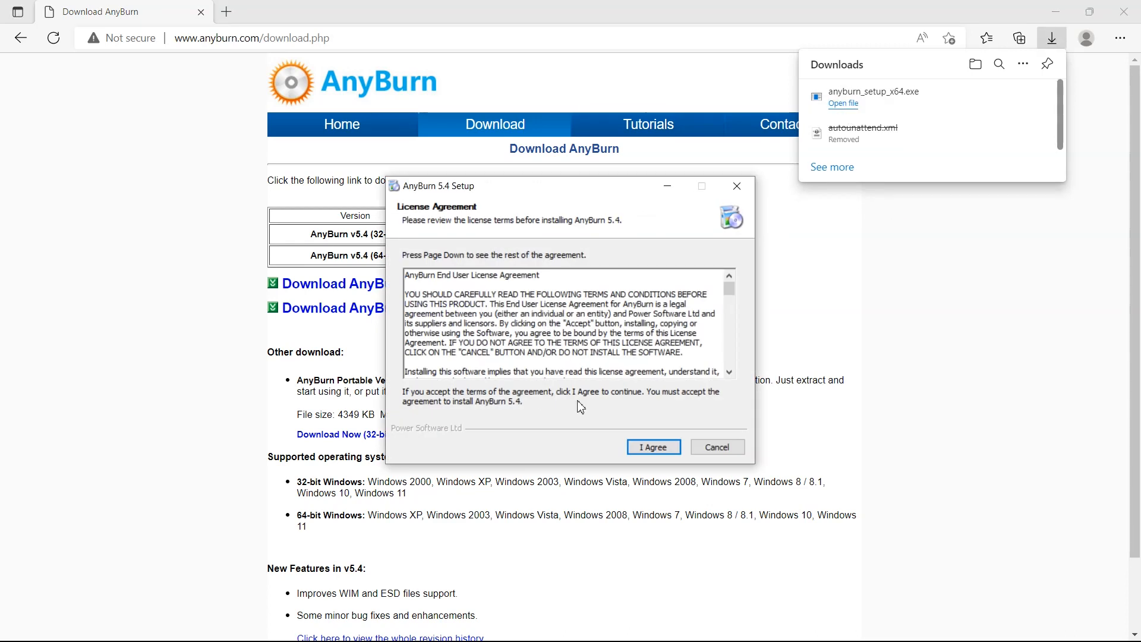
click(653, 447)
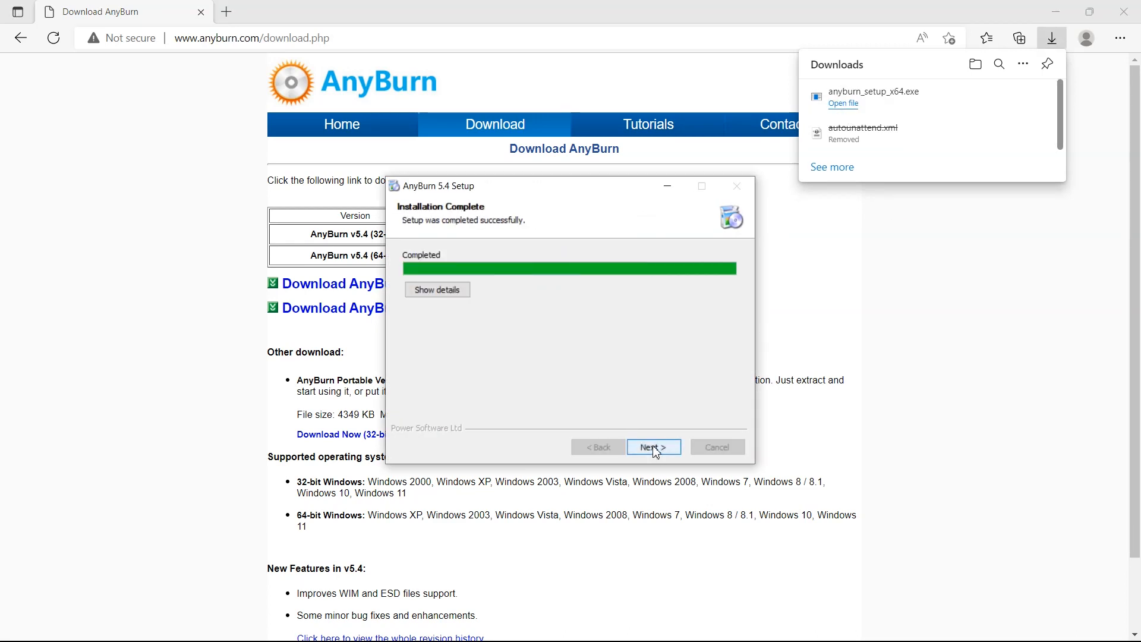
click(653, 447)
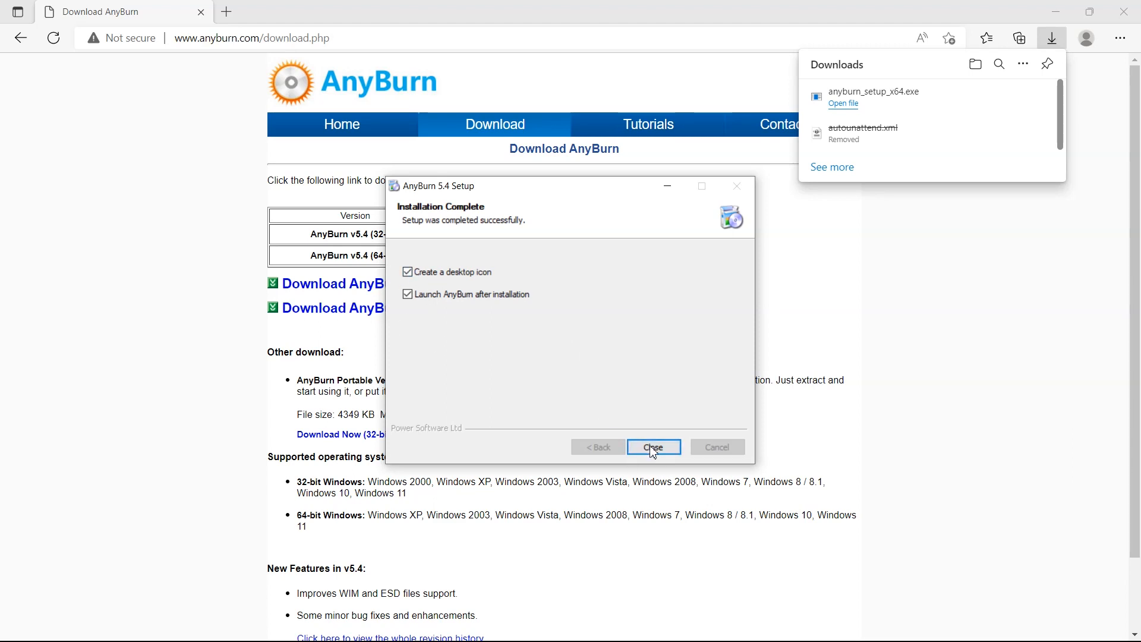
click(653, 447)
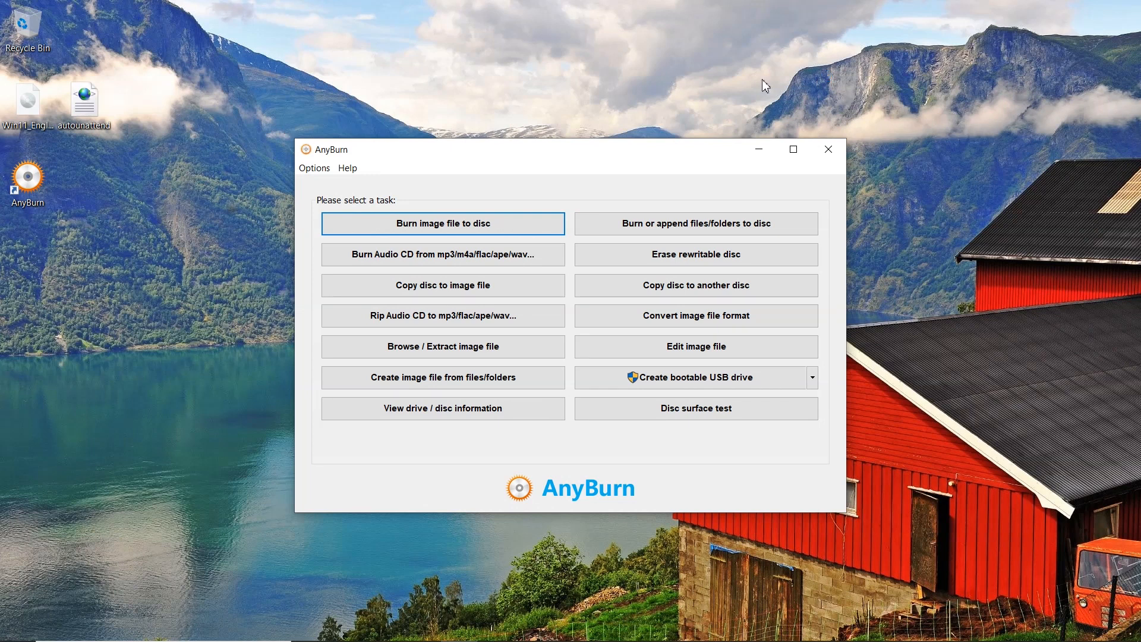
- Load the Windows 11 ISO into AnyBurn's Edit image file editor
click(695, 346)
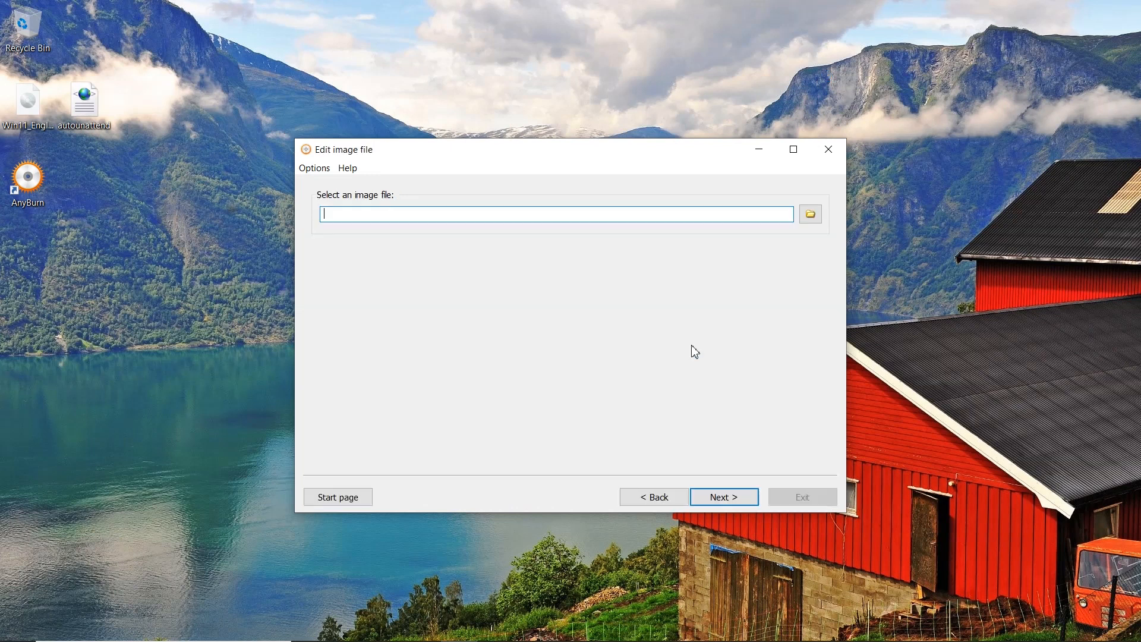
click(810, 213)
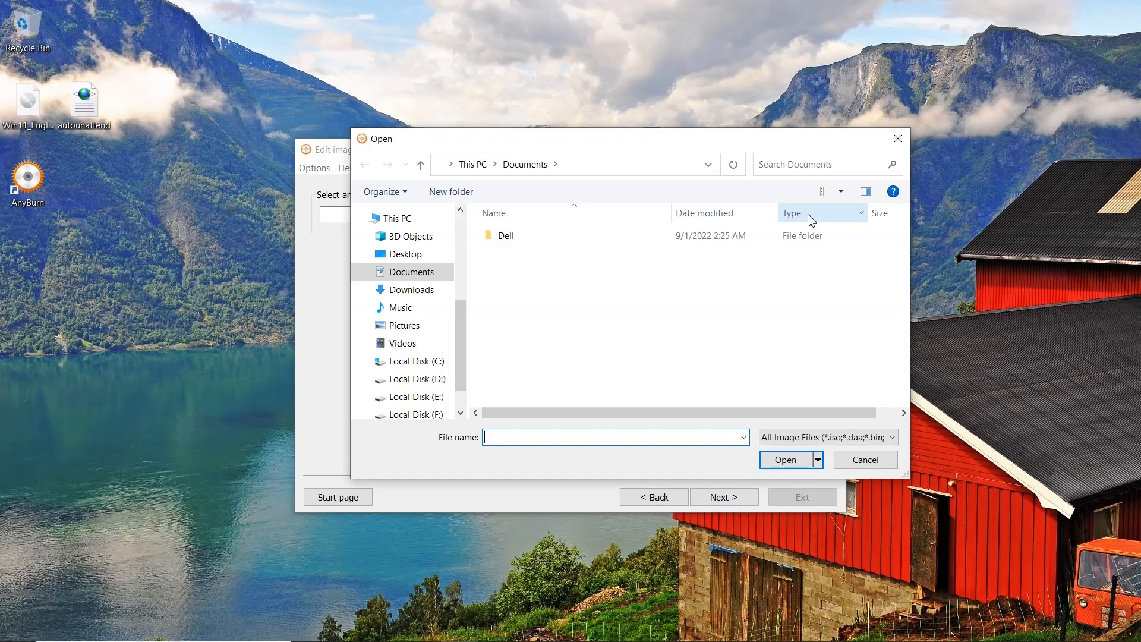
click(404, 255)
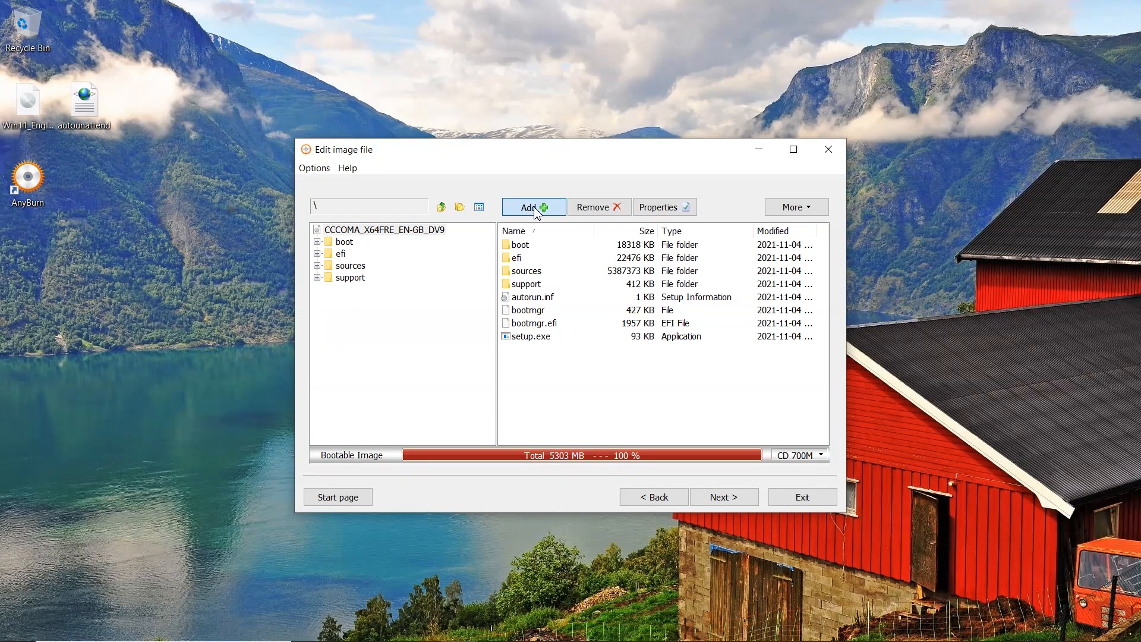
- Add autounattend.xml from the Desktop to the image's root folder
click(533, 207)
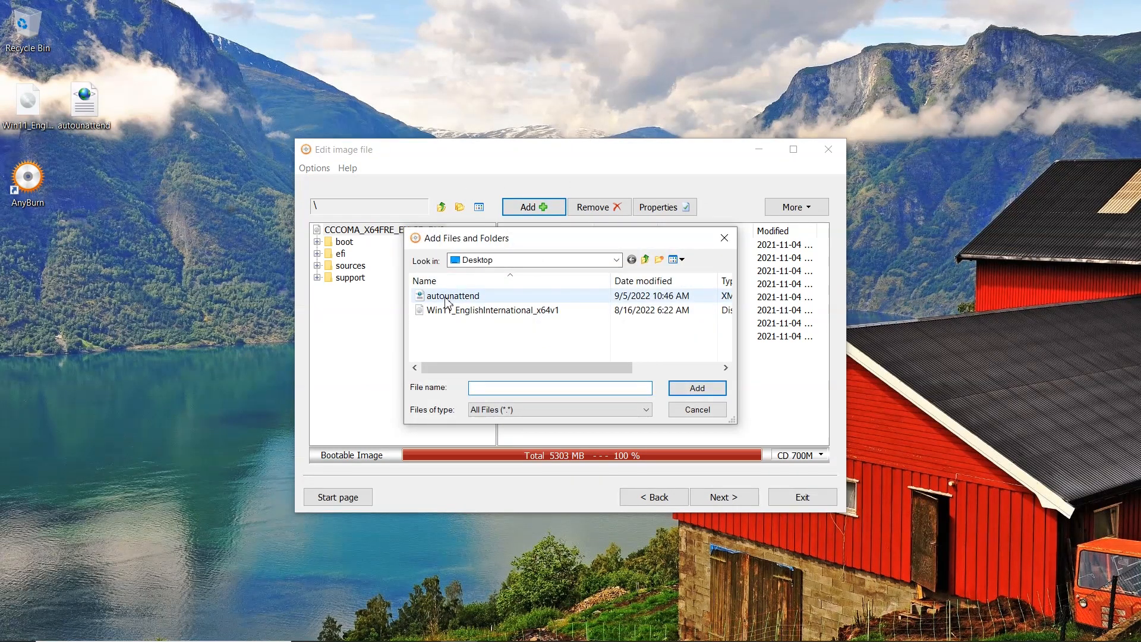
click(453, 295)
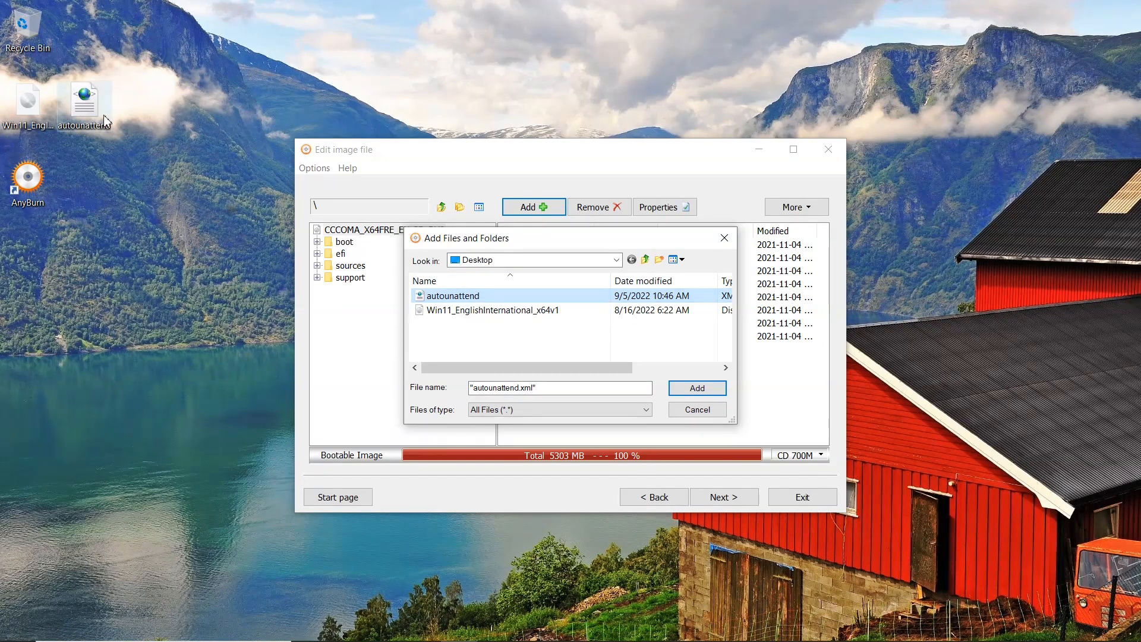
mouse_move(780, 378)
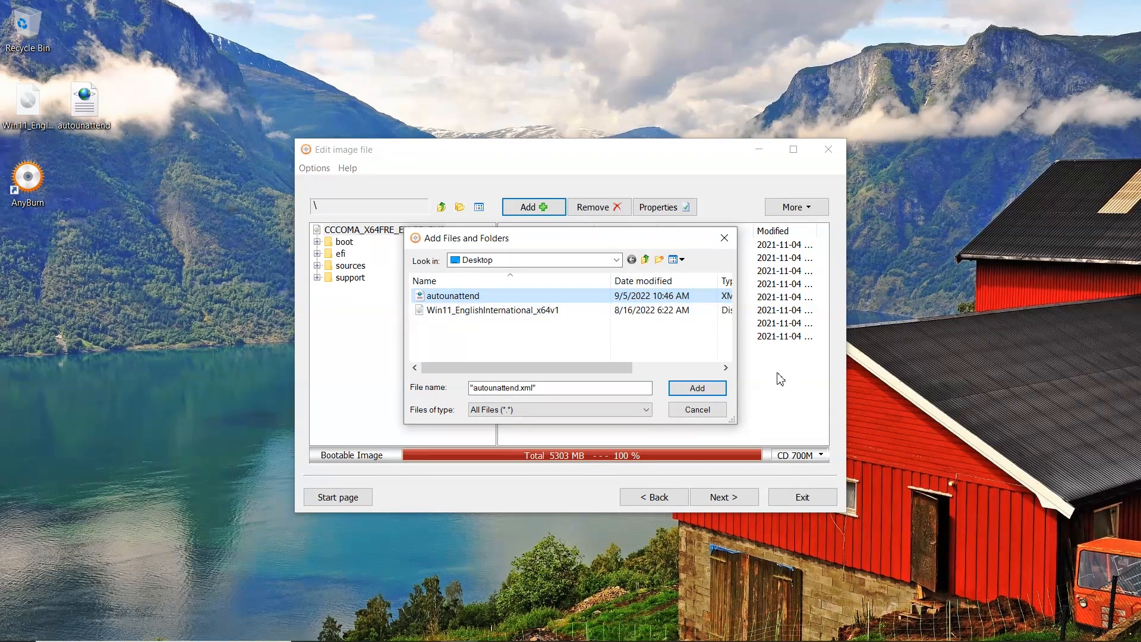
click(696, 387)
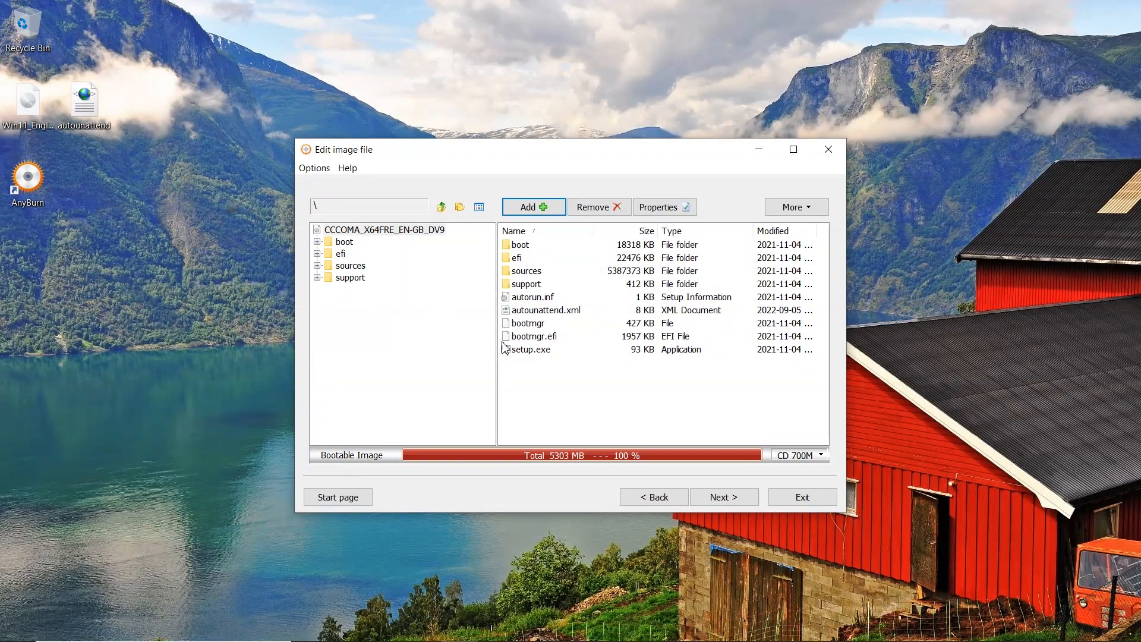
- Create the standard ISO AutoWin11_EnglishInternational_x64v1.iso on the Desktop
click(722, 497)
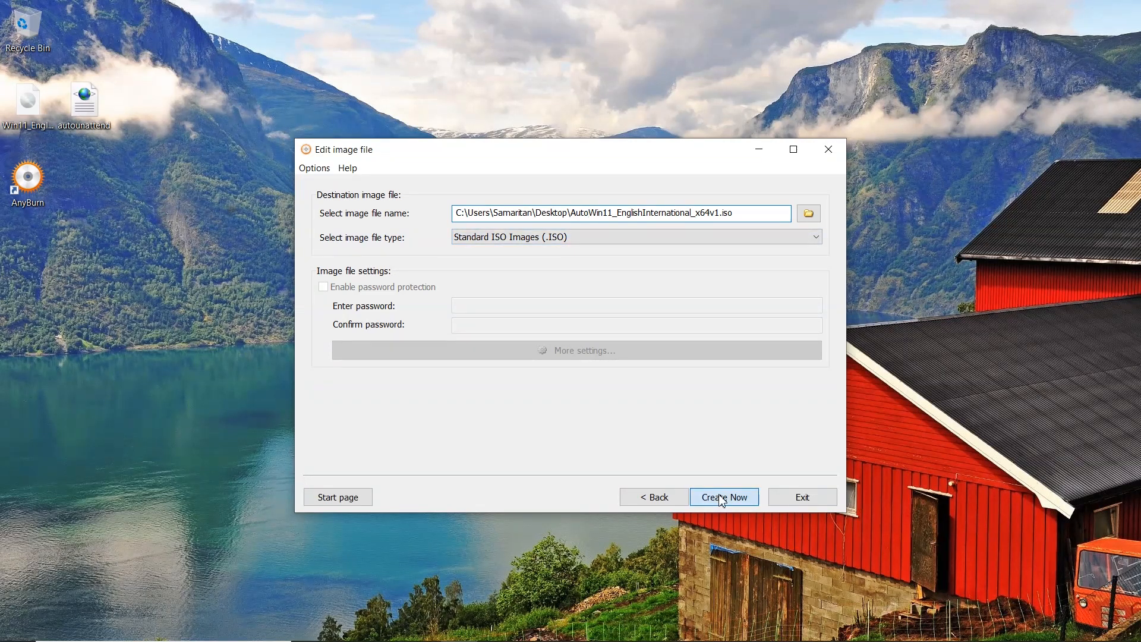
click(724, 497)
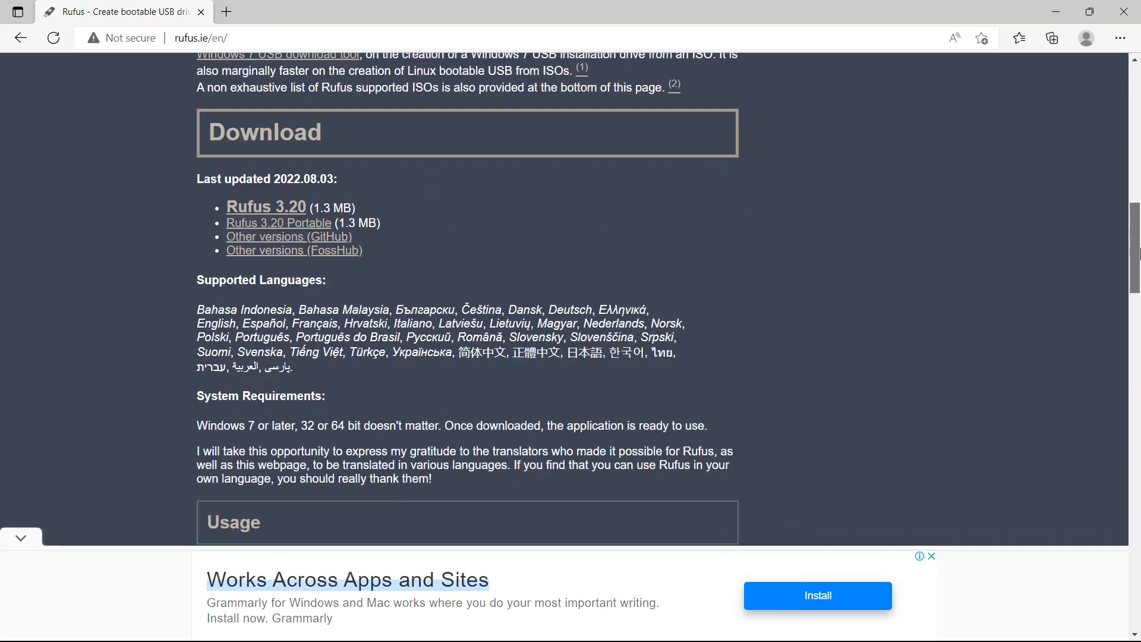
- Get Rufus 3.20 and answer Yes to its online update-check policy
scroll(down, 3)
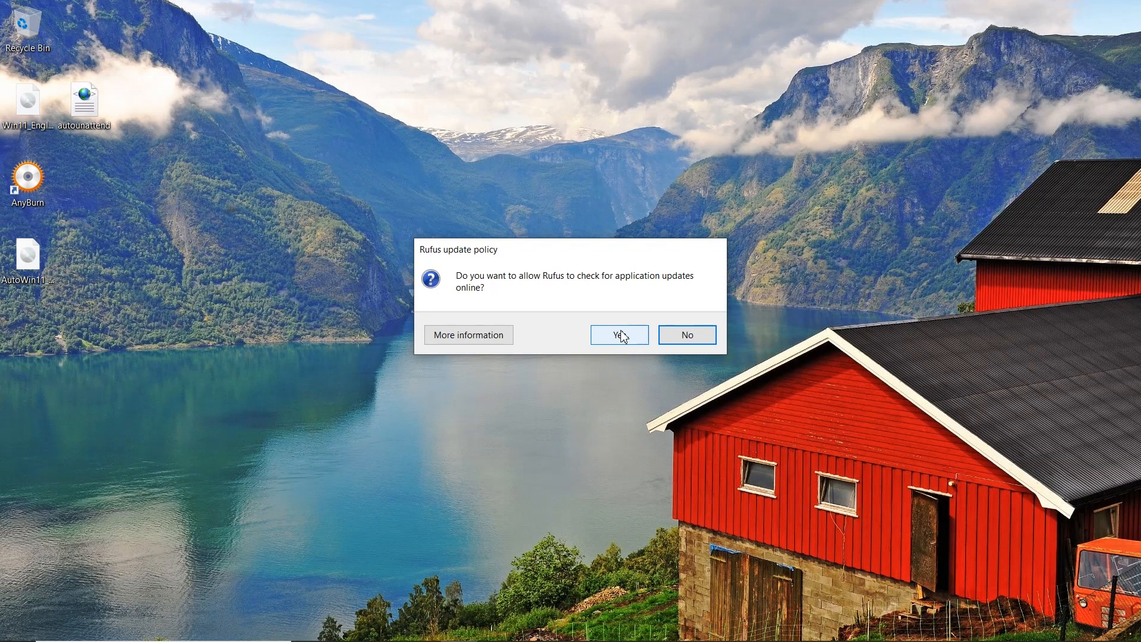
click(619, 336)
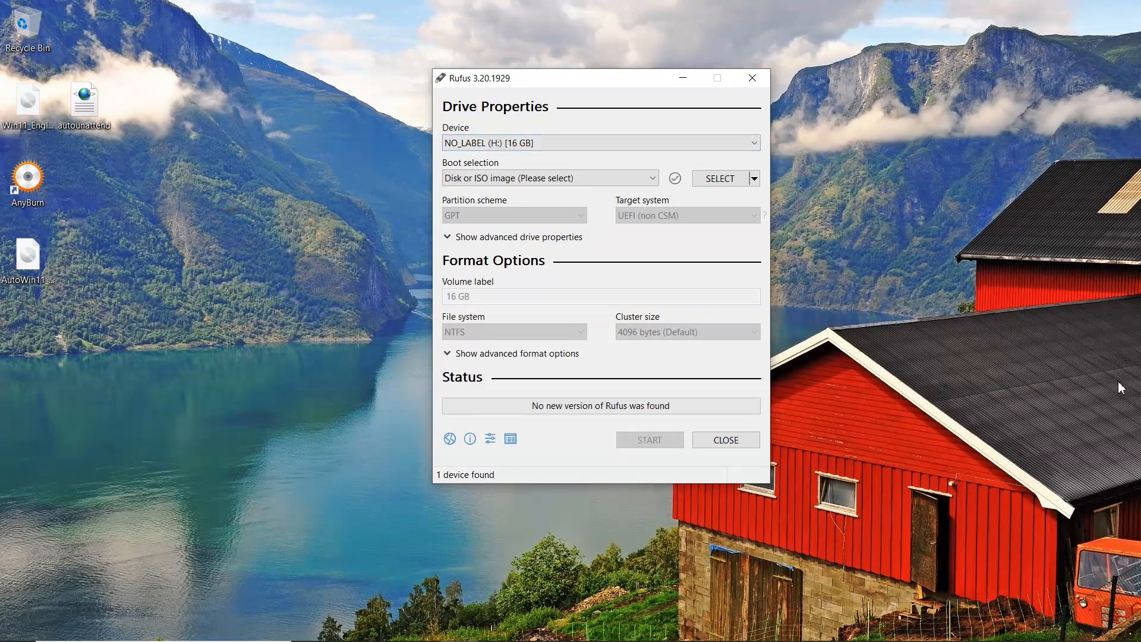
- Write the AutoWin11 ISO to the 16 GB USB with customizations unticked, accepting data erasure
click(719, 177)
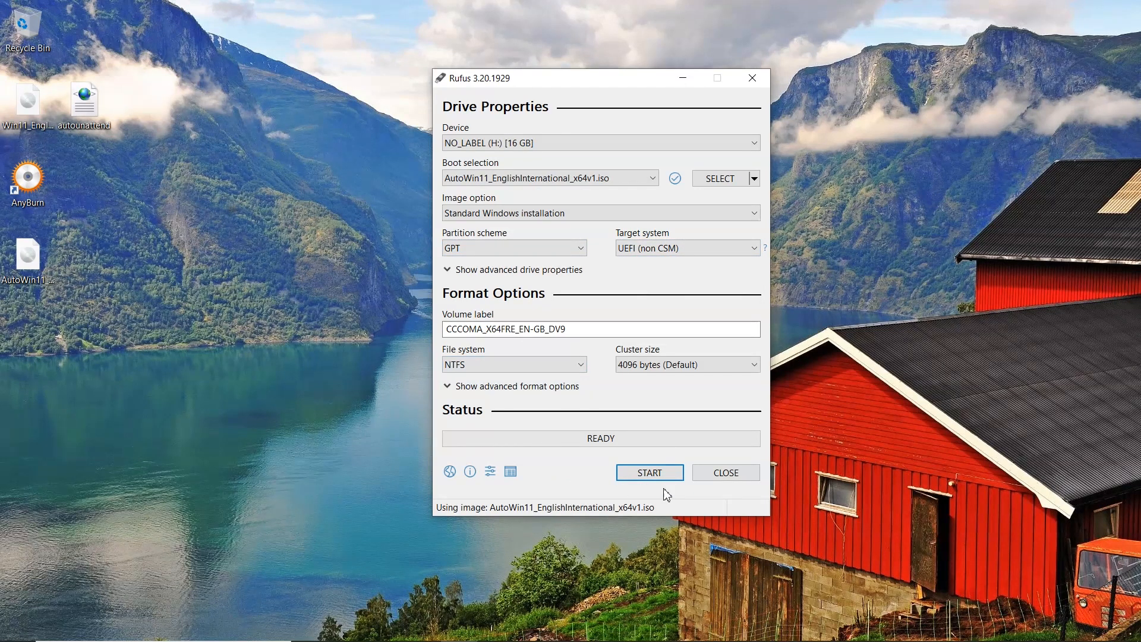
click(648, 472)
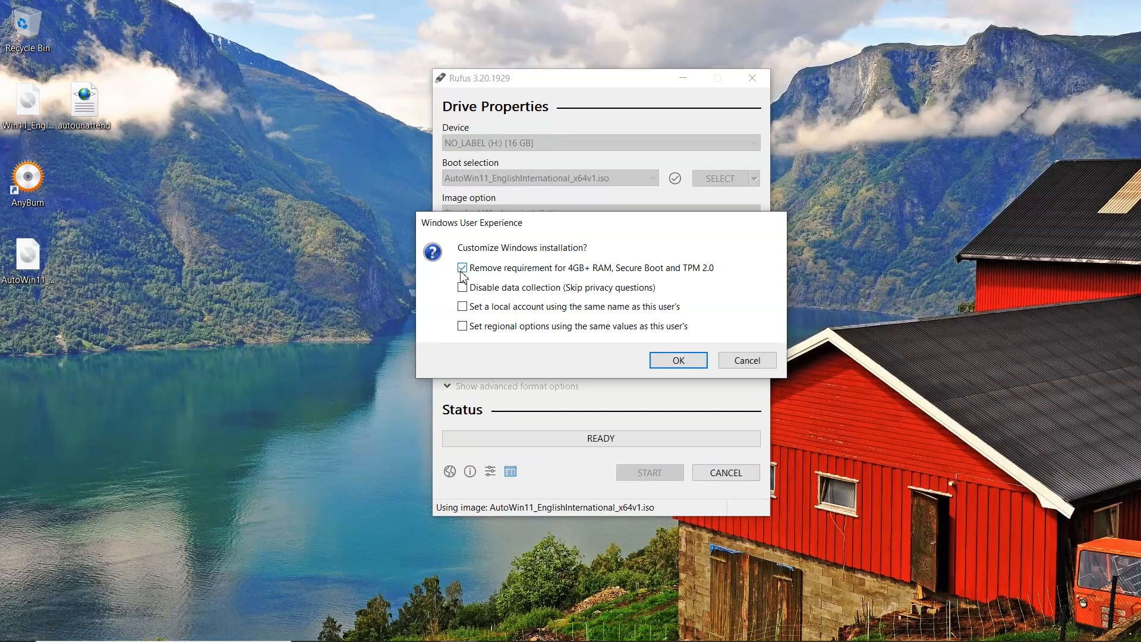
click(463, 268)
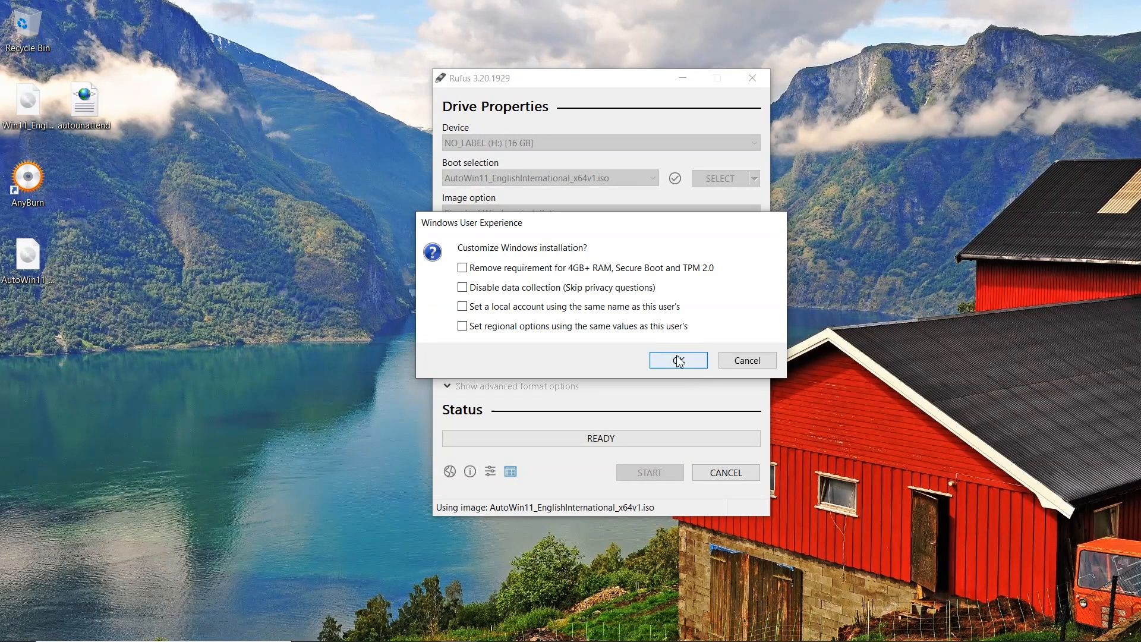
click(676, 359)
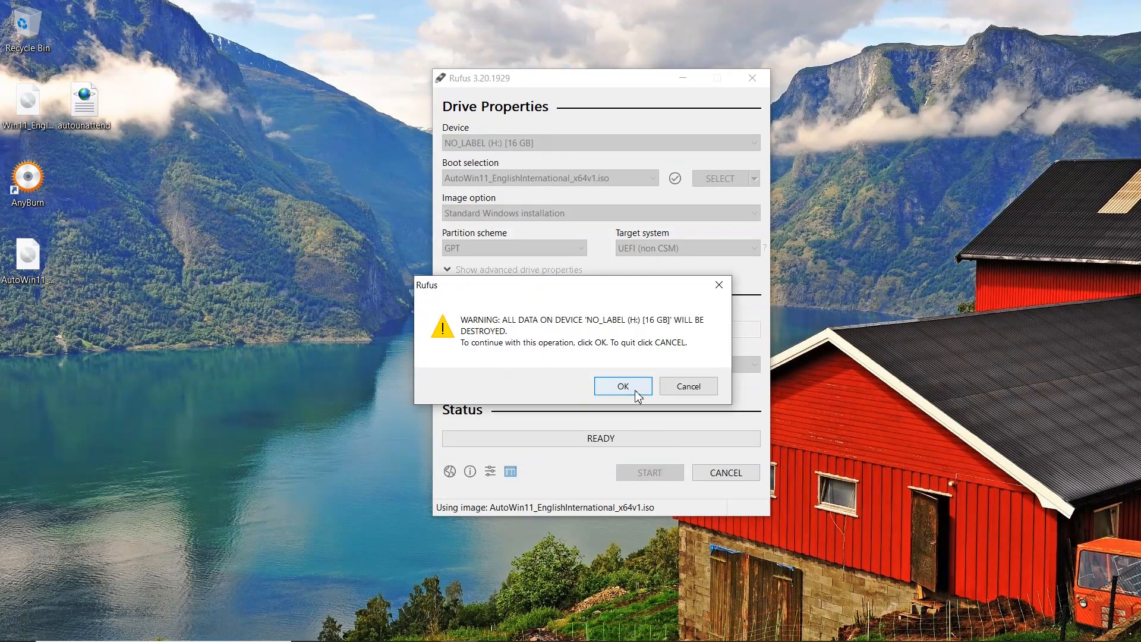
click(622, 386)
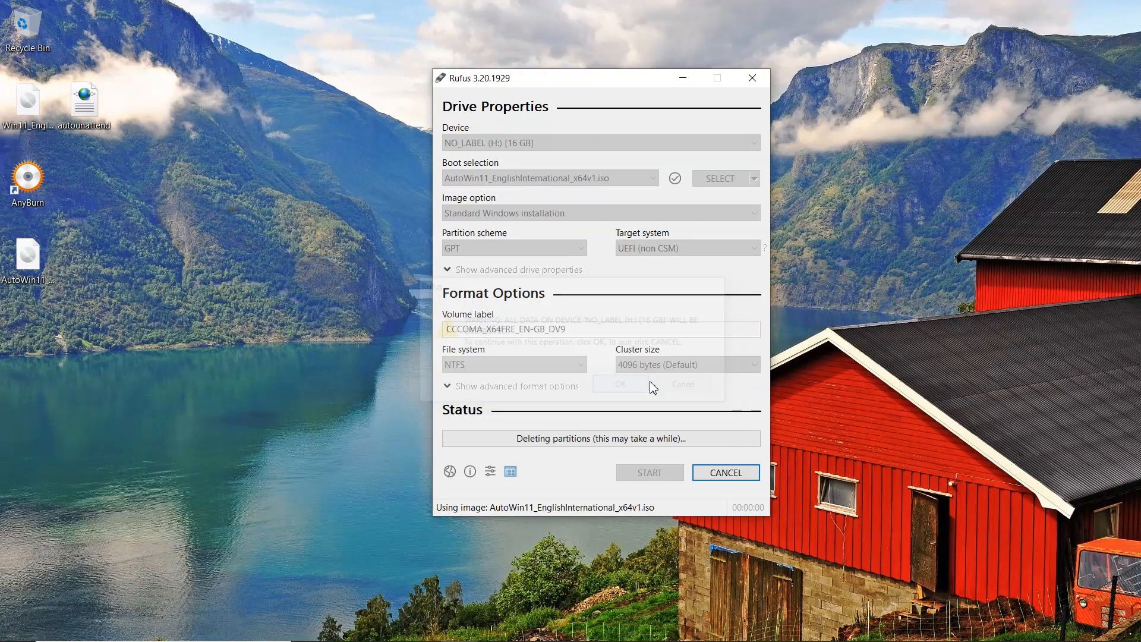
click(620, 384)
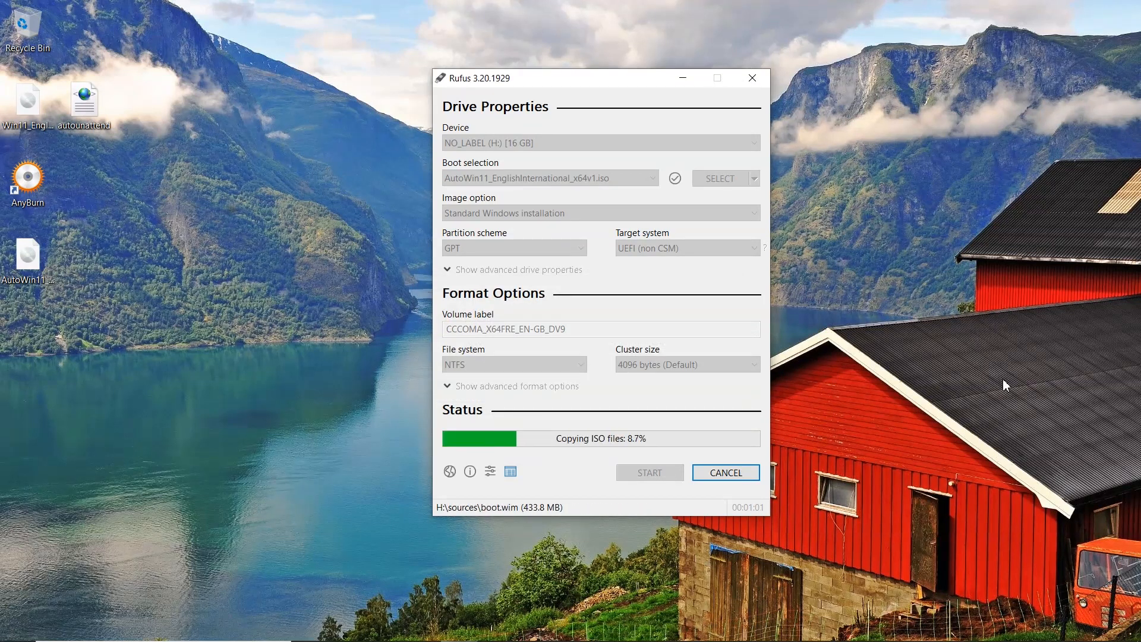